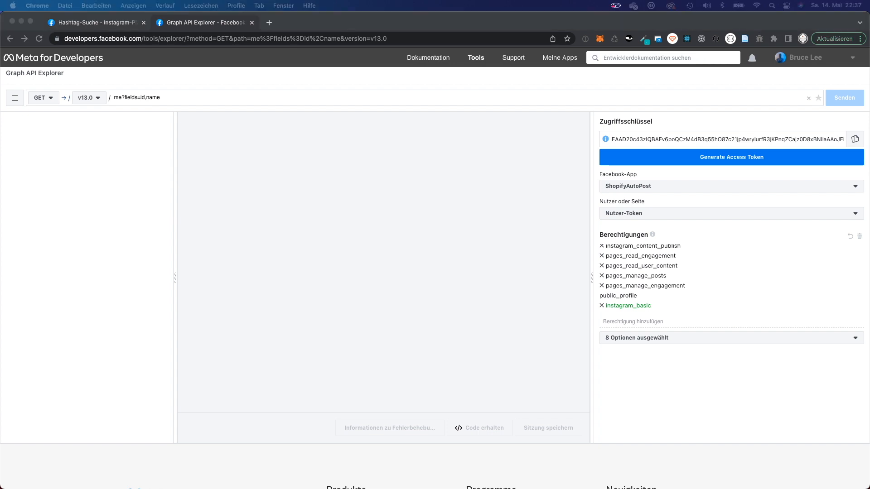
mouse_move(431, 349)
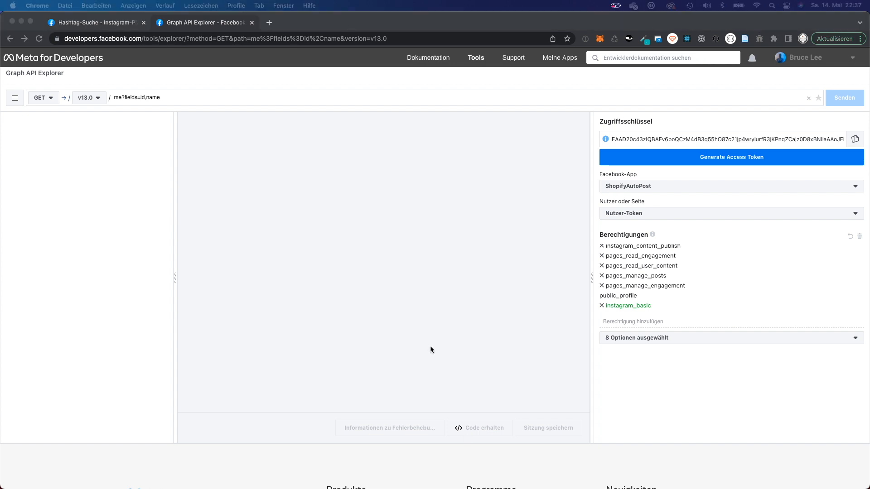
mouse_move(407, 278)
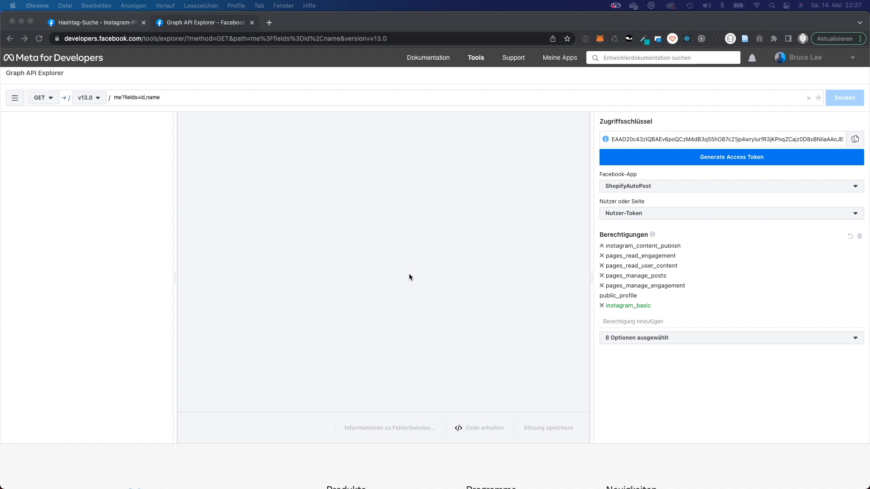
mouse_move(584, 353)
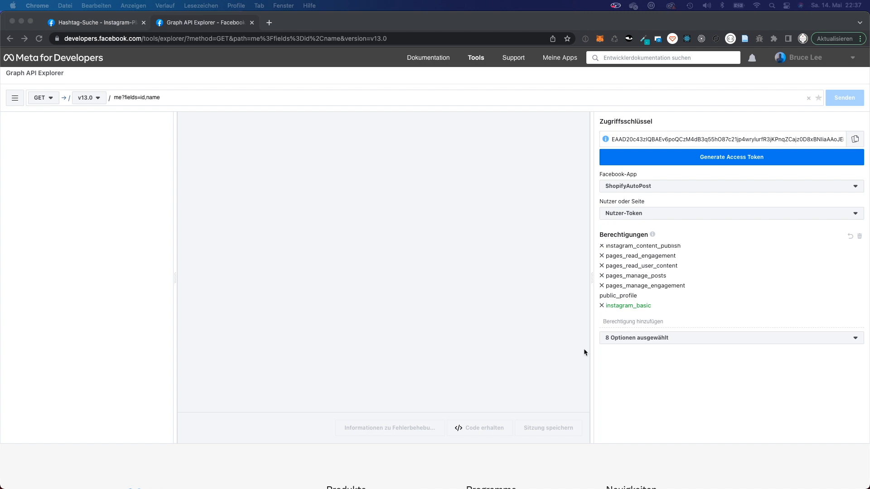
mouse_move(657, 262)
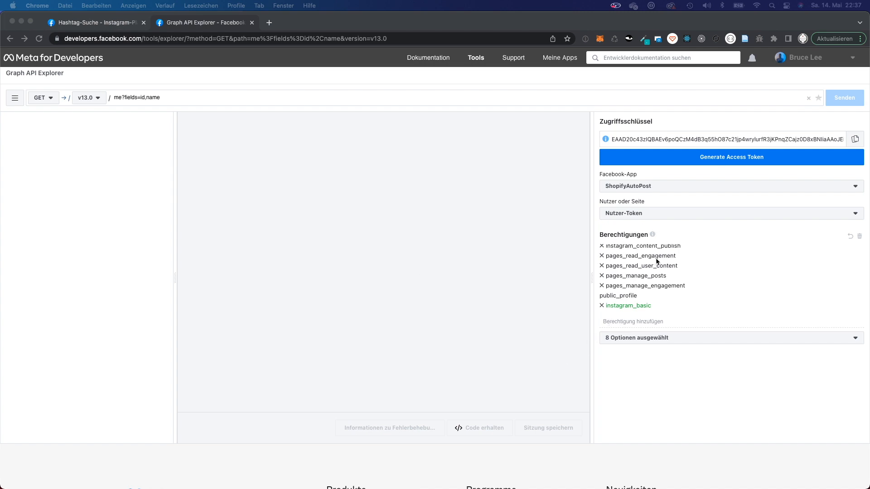
mouse_move(640, 197)
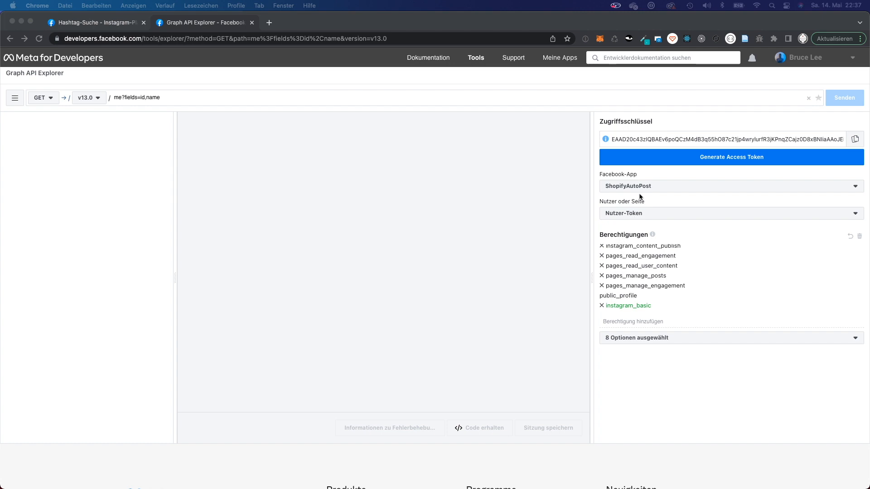
mouse_move(625, 314)
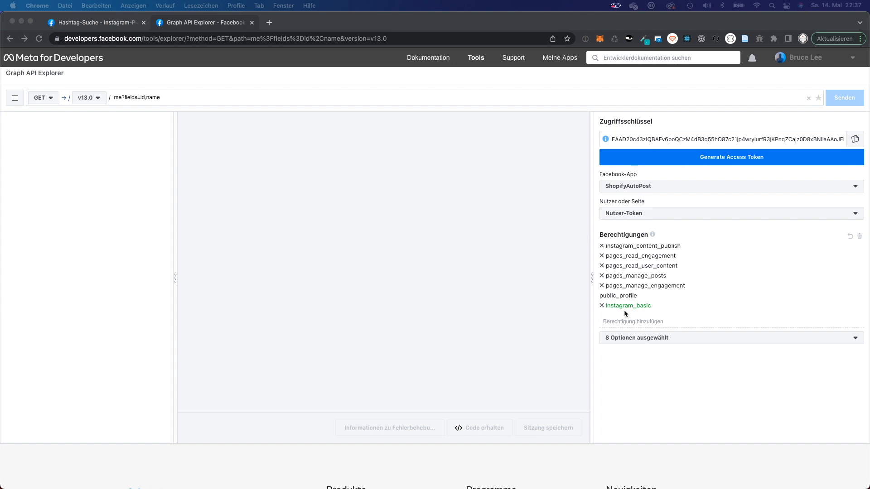
mouse_move(620, 237)
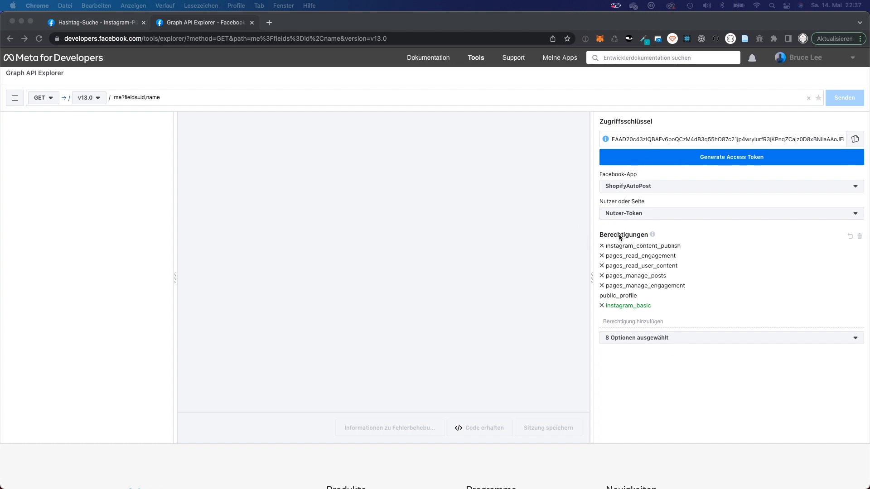
mouse_move(645, 237)
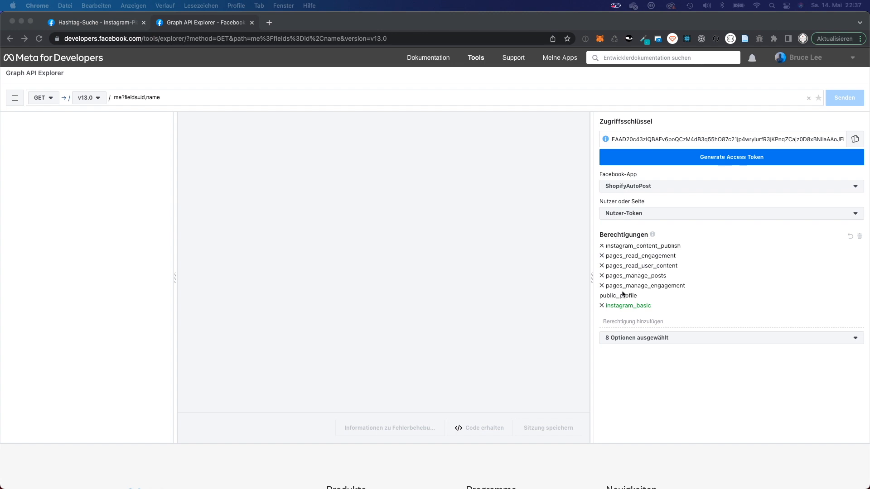
mouse_move(622, 238)
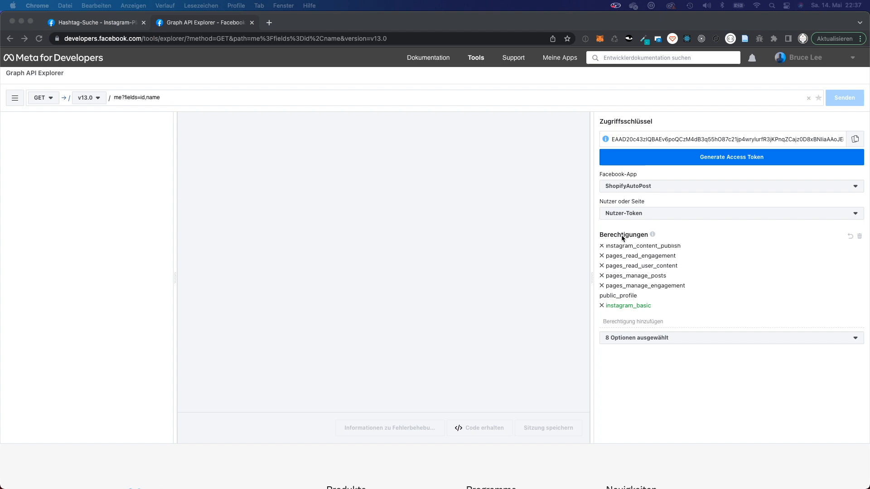
mouse_move(609, 311)
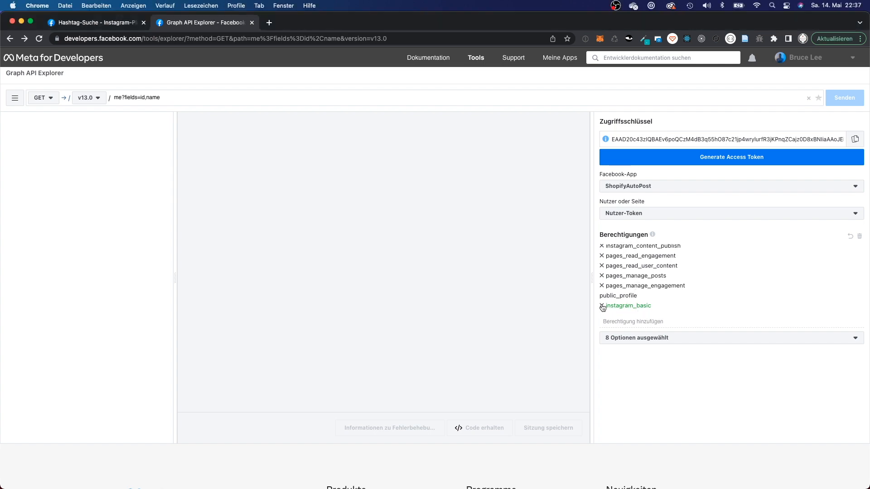
Remove instagram_basic from the requested permissions
left_click(601, 306)
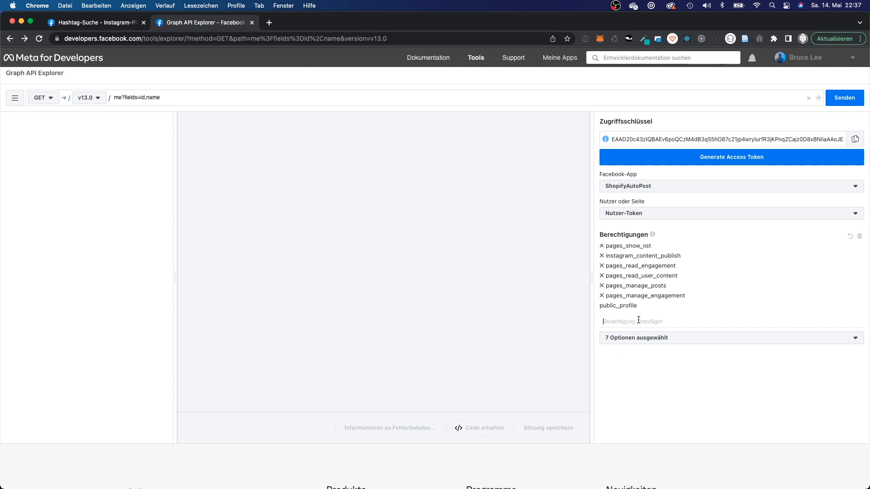
type("a")
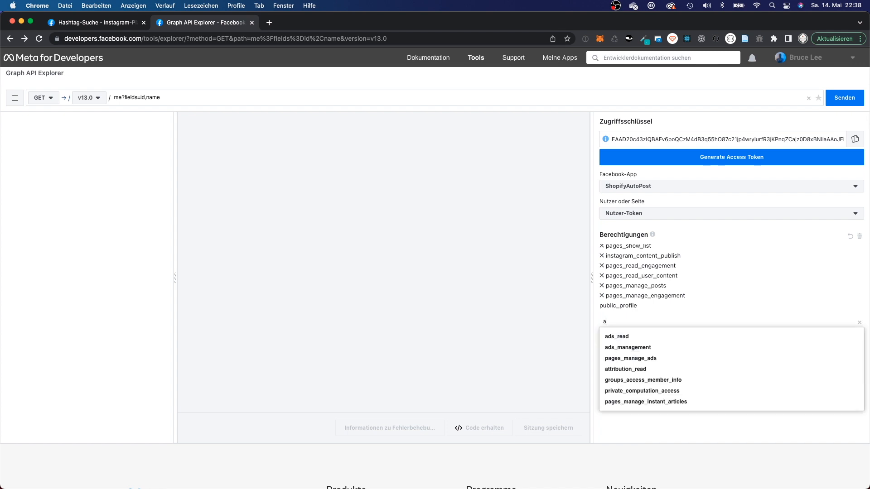
type("ins")
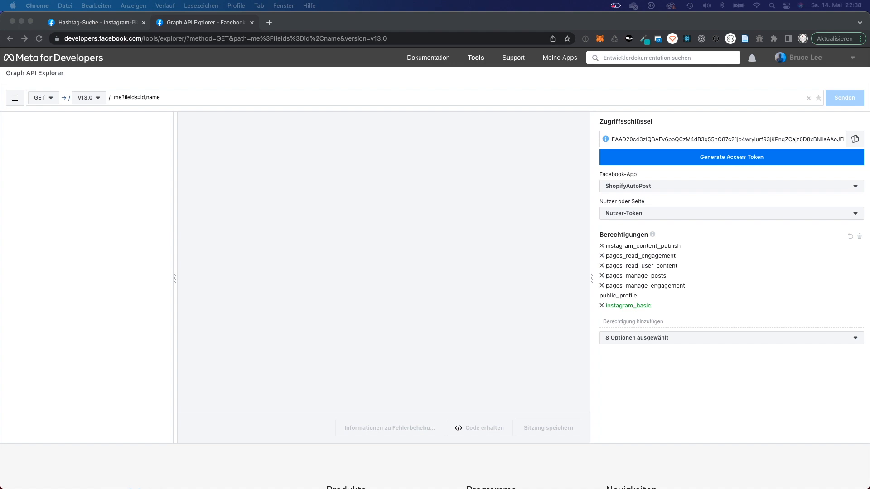
Open 'Meine Apps' in a new tab and switch to that tab
right_click(560, 57)
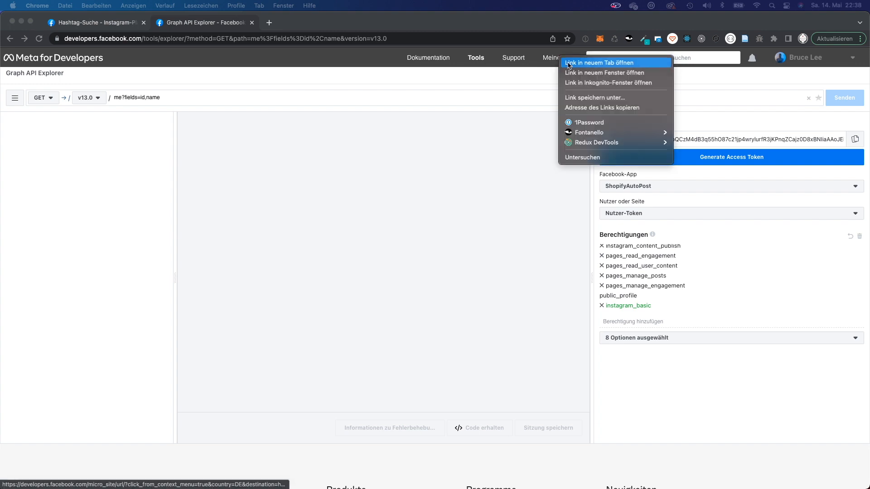
left_click(604, 62)
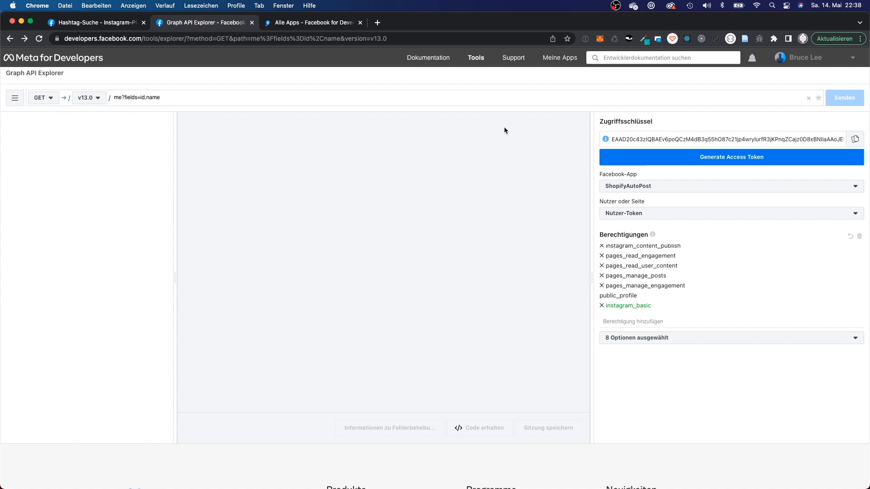
left_click(310, 22)
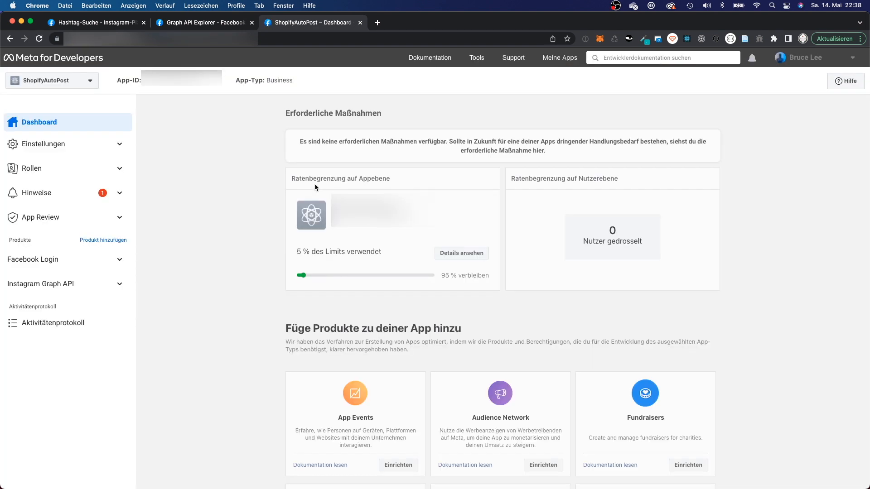
mouse_move(187, 183)
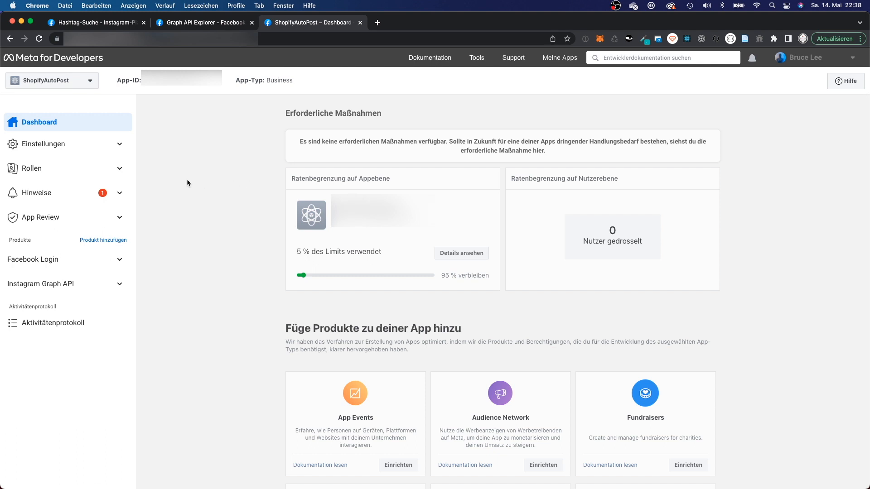
mouse_move(82, 220)
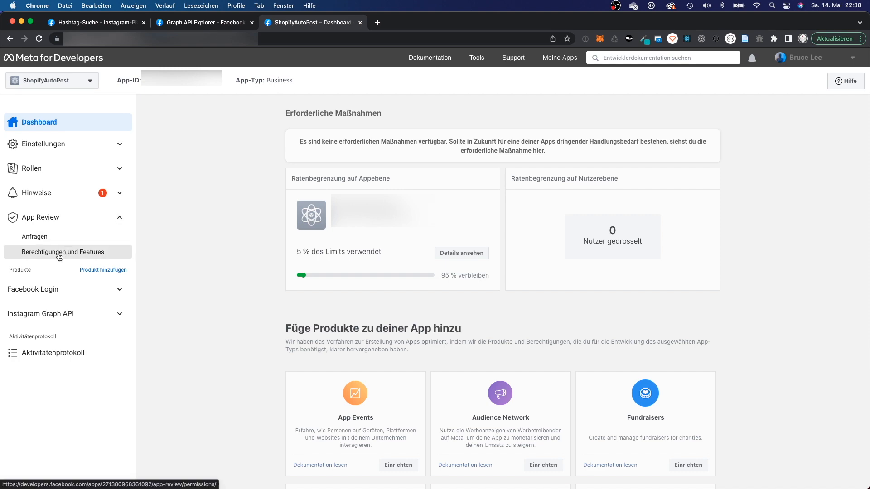
Open Berechtigungen und Features and scroll to Instagram Public Content Access at Standard Access
left_click(62, 252)
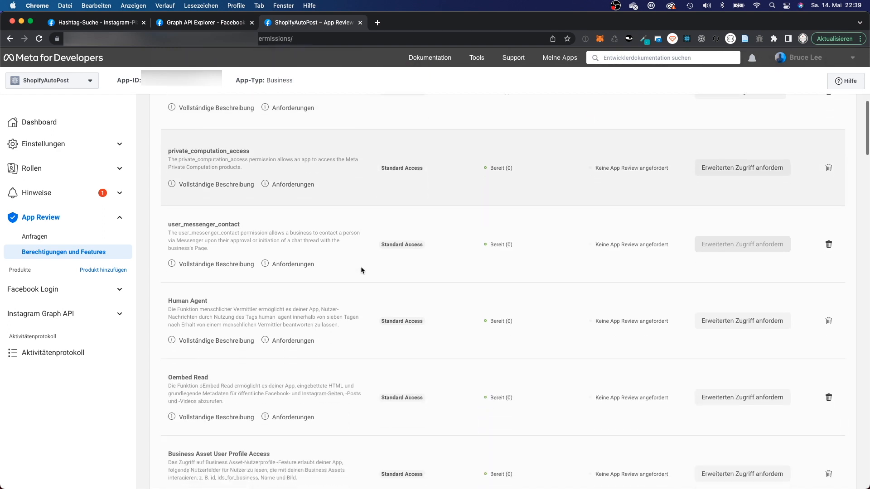
scroll("down", 3)
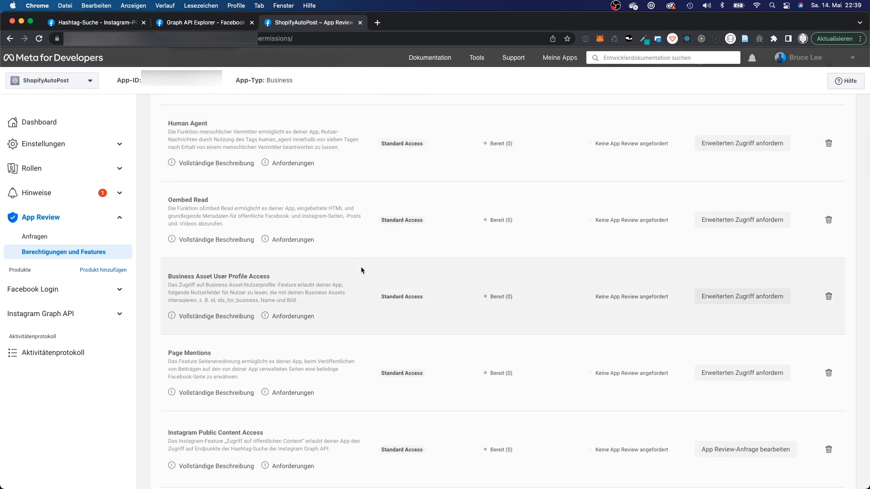
scroll("down", 3)
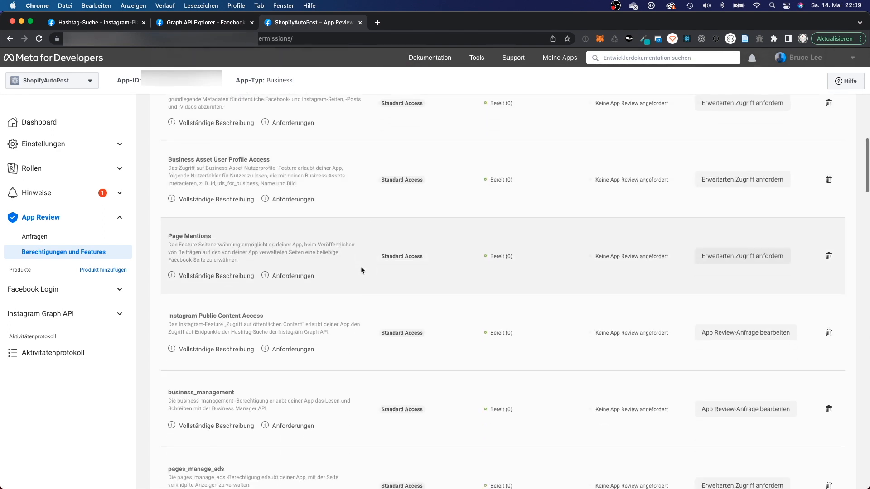
scroll("down", 3)
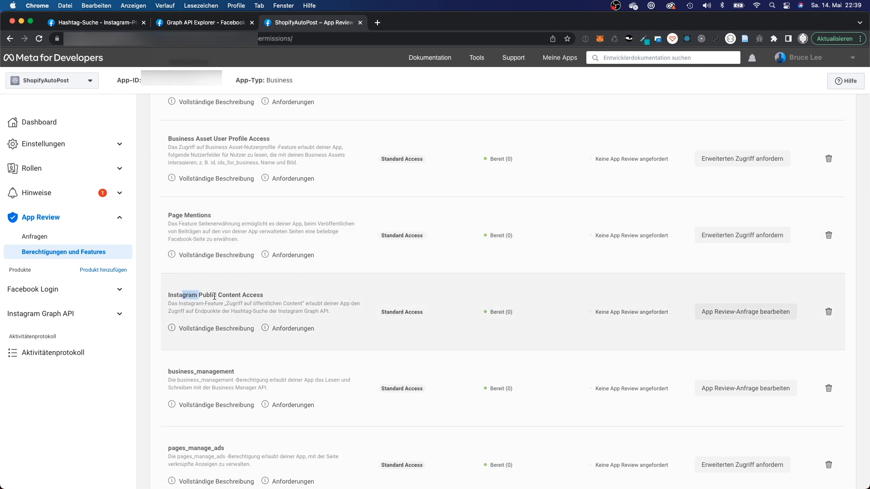
scroll("down", 3)
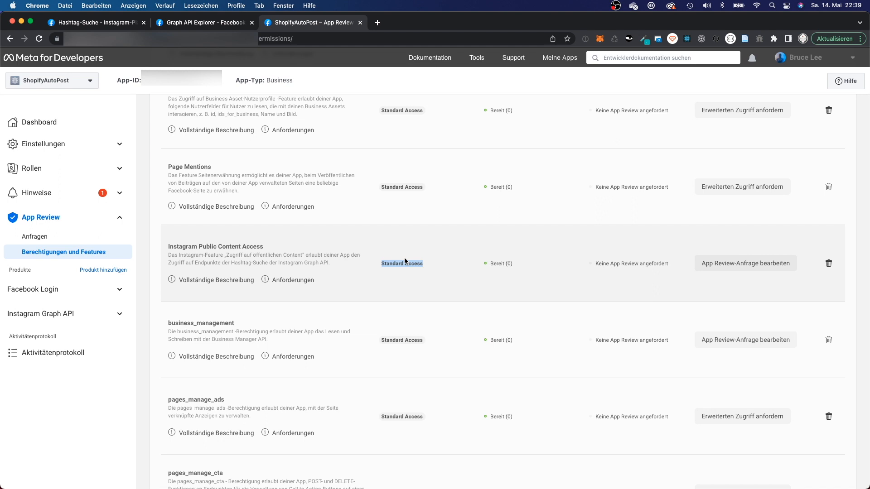
mouse_move(390, 248)
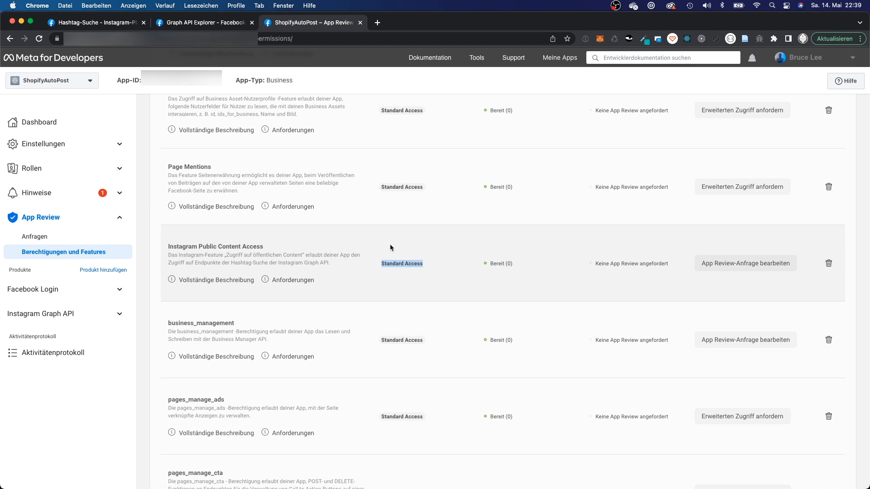
mouse_move(395, 232)
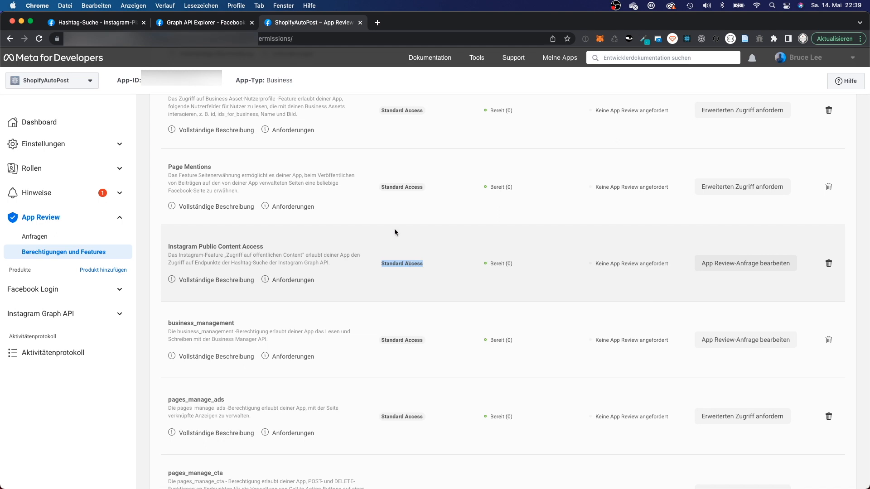
mouse_move(404, 234)
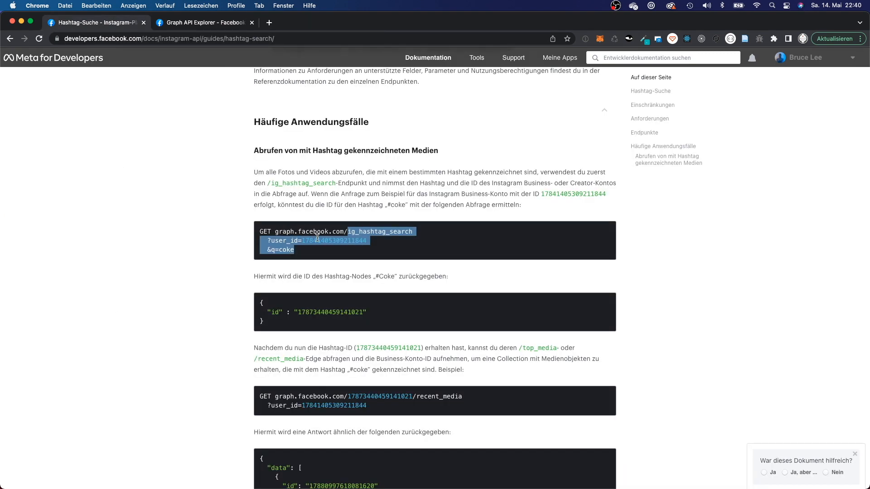
mouse_move(298, 231)
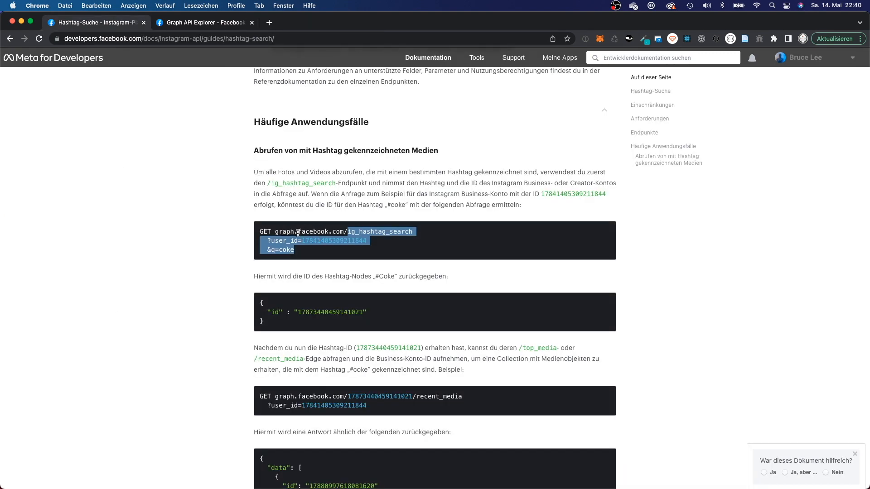
mouse_move(371, 235)
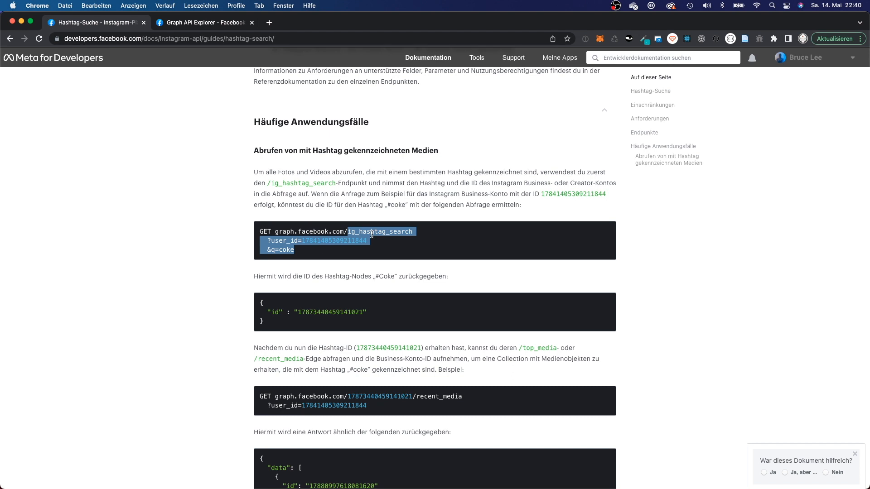
mouse_move(369, 241)
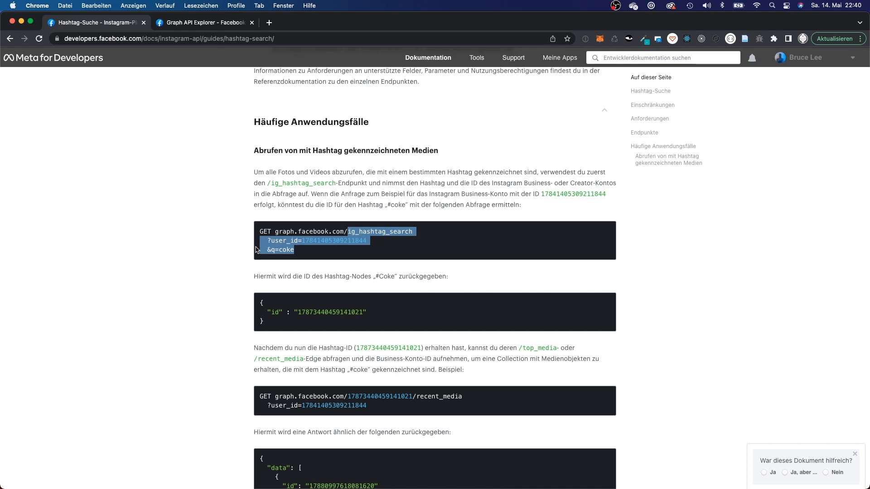
mouse_move(319, 203)
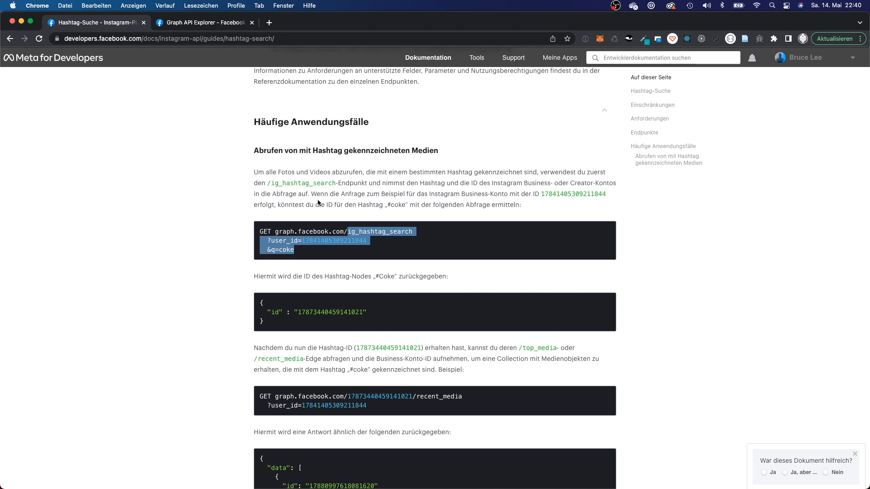
Generate a new ShopifyAutoPost access token and continue through the Facebook login popup
left_click(203, 23)
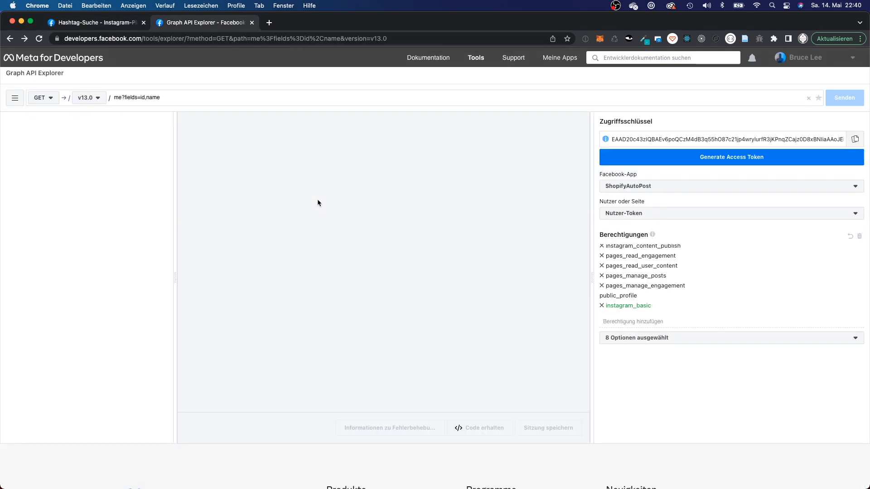
mouse_move(117, 104)
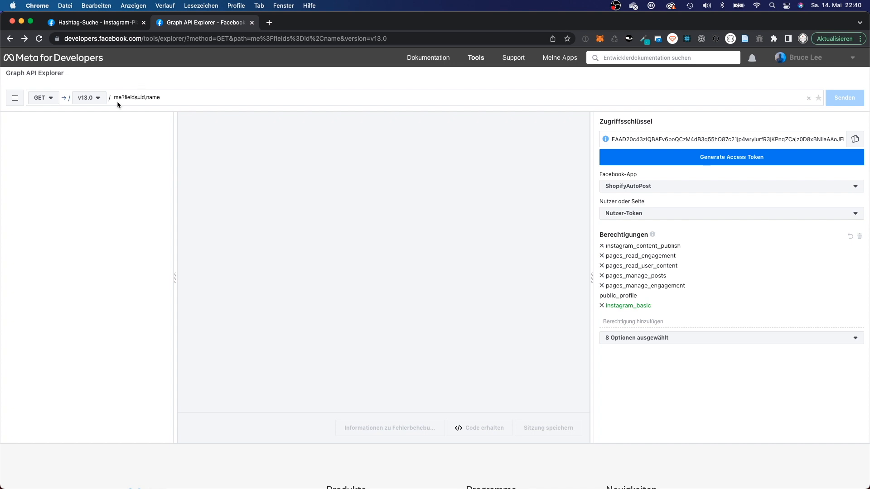
left_click(137, 97)
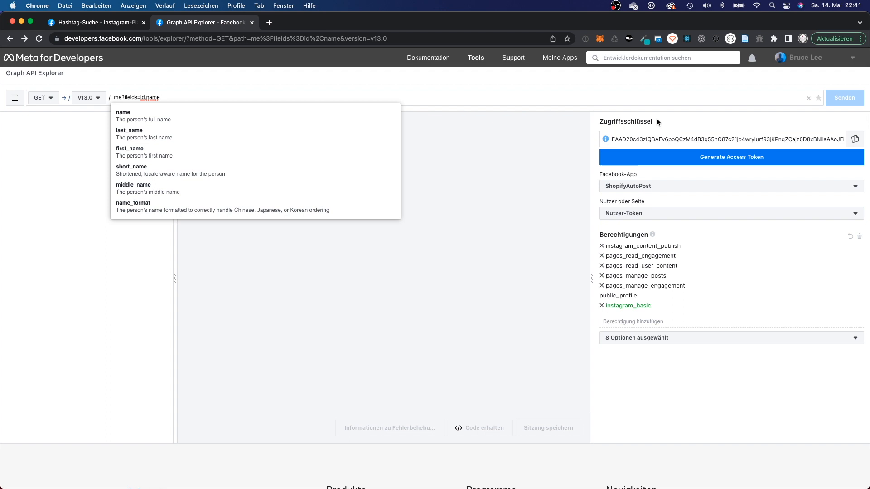
mouse_move(747, 161)
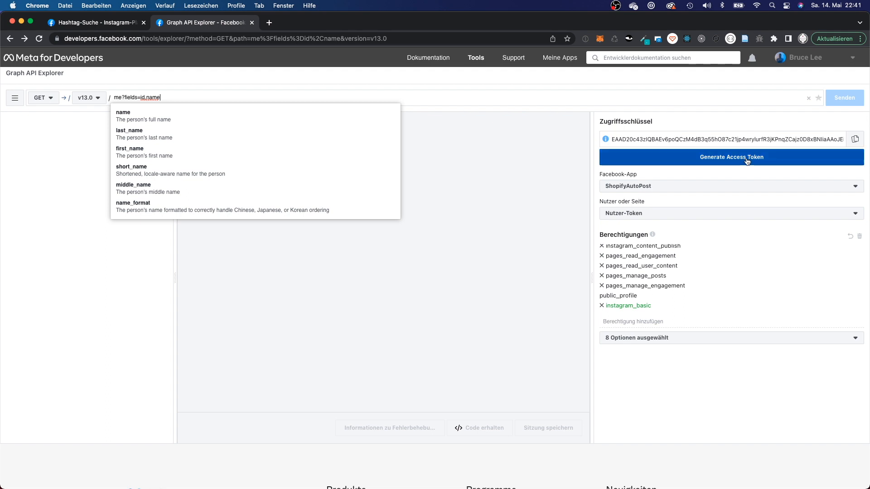
left_click(730, 157)
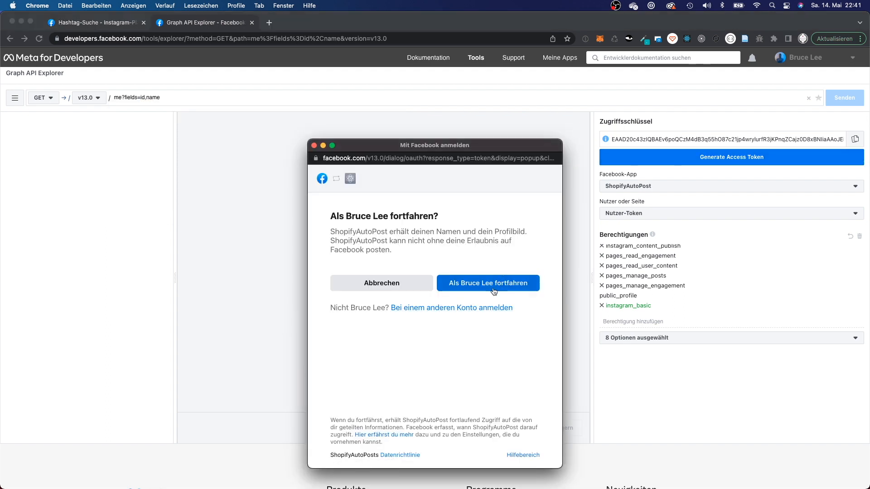
left_click(487, 283)
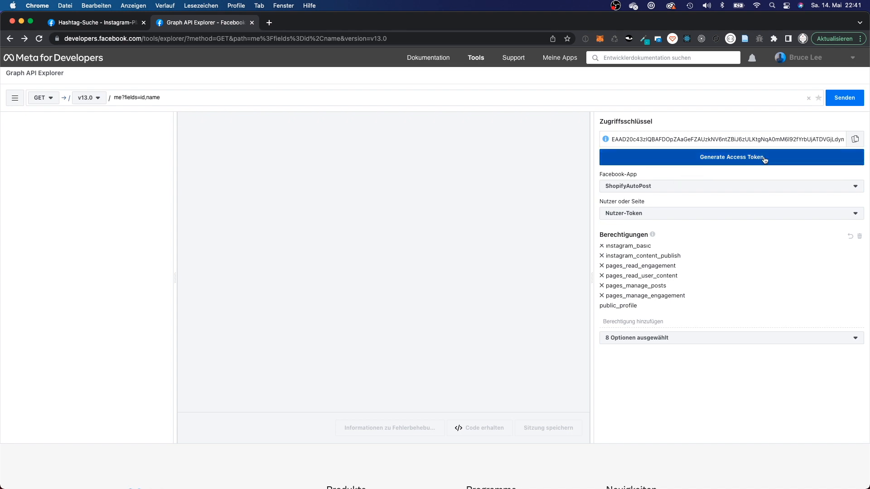
mouse_move(202, 108)
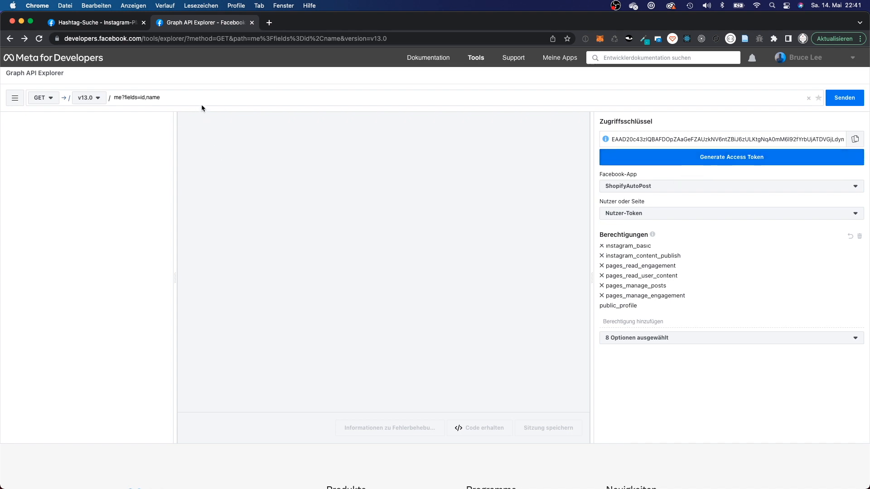
Submit me?fields=id,name to return the account's id and name
left_click(844, 98)
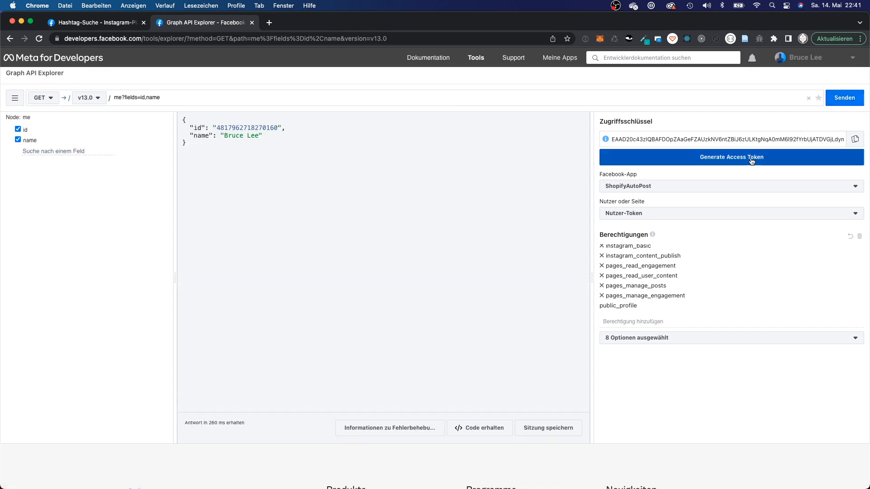
mouse_move(292, 127)
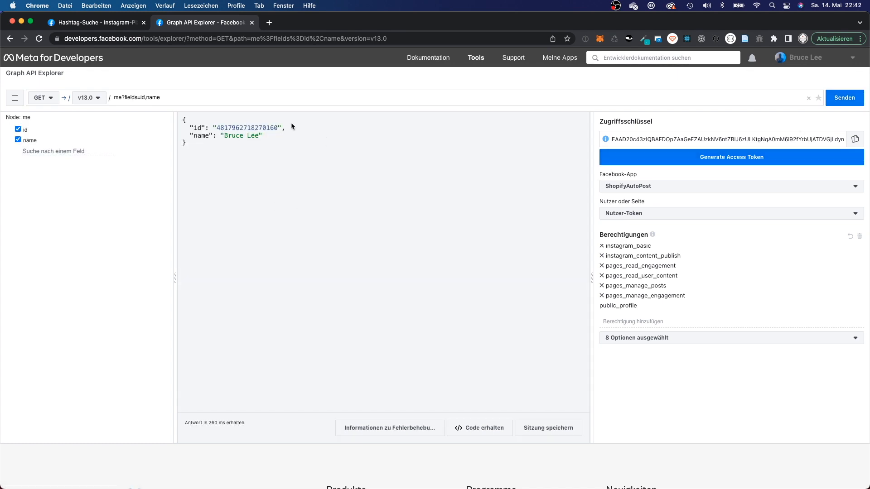
mouse_move(248, 128)
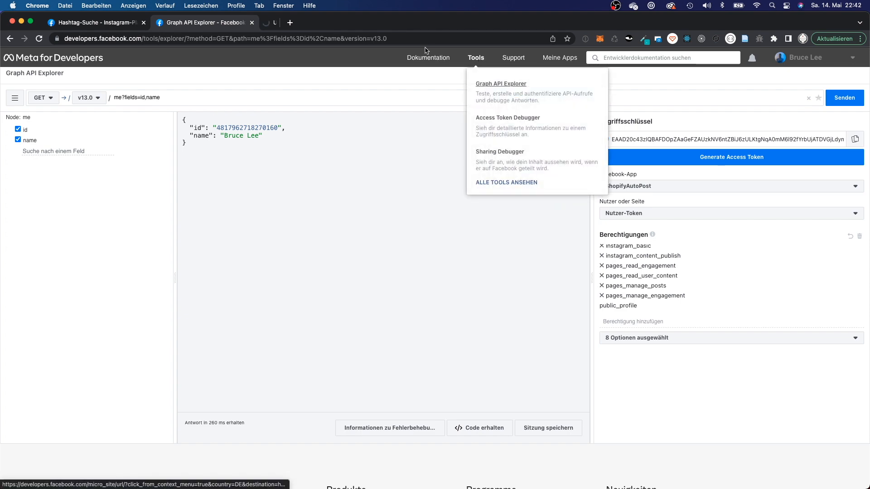
left_click(94, 23)
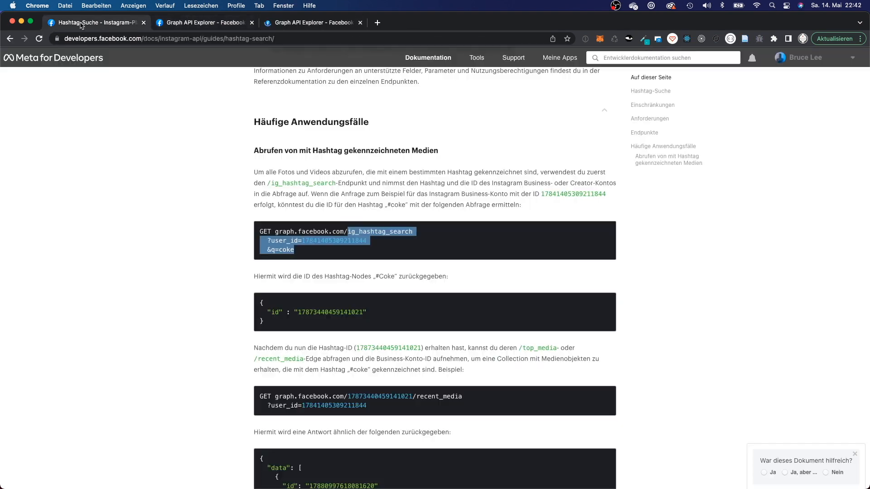
left_click(305, 250)
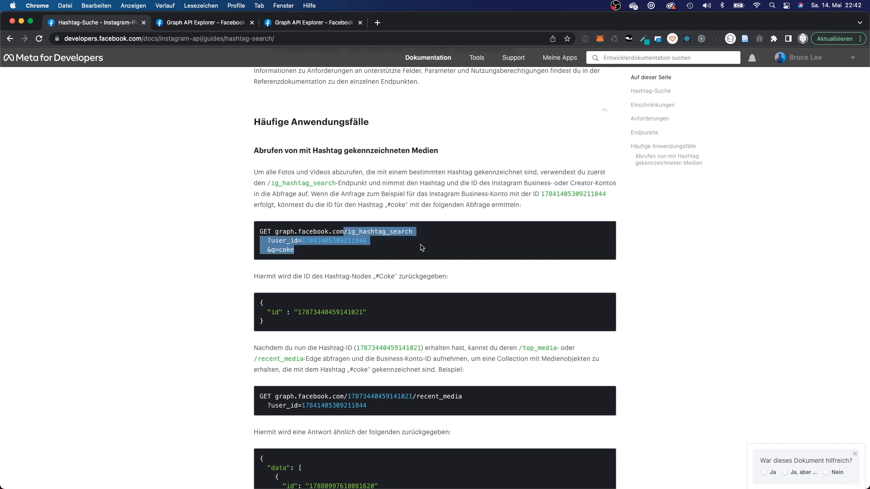
left_click(312, 22)
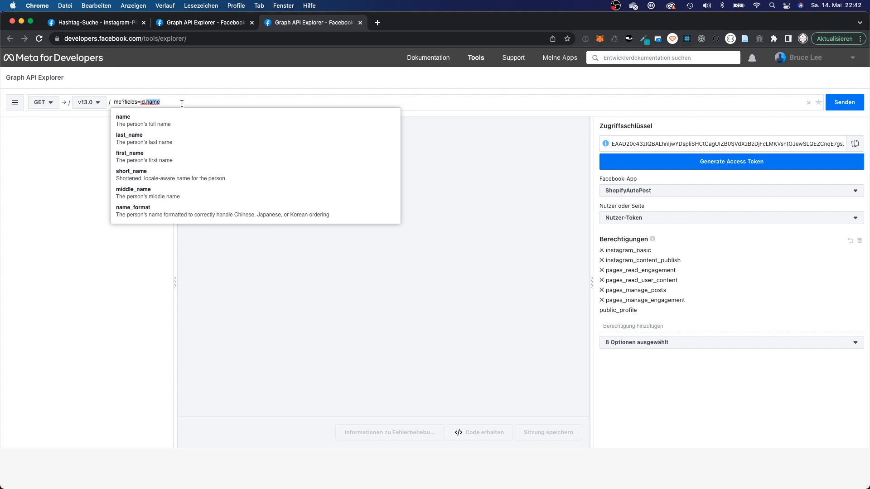
type("ig_hashtag_search?user_id=17841405309211844&q=coke")
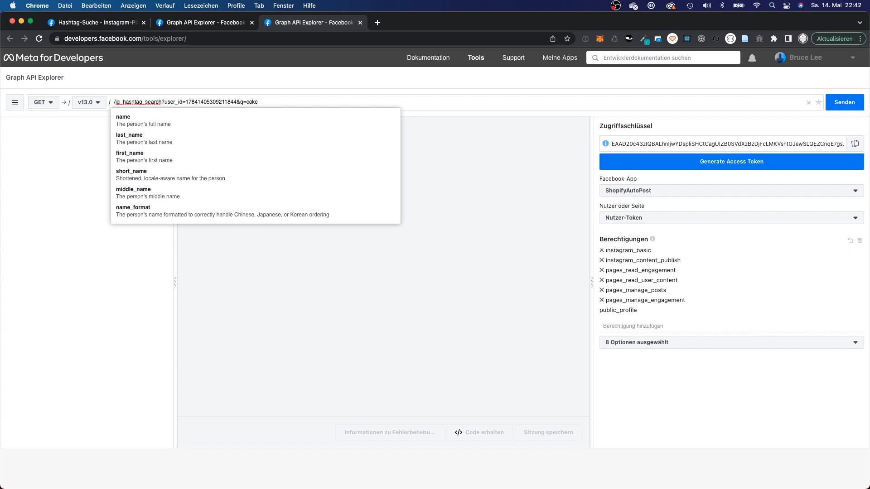
Send the coke hashtag search with the account id, getting an invalid Instagram User ID error
left_click(844, 102)
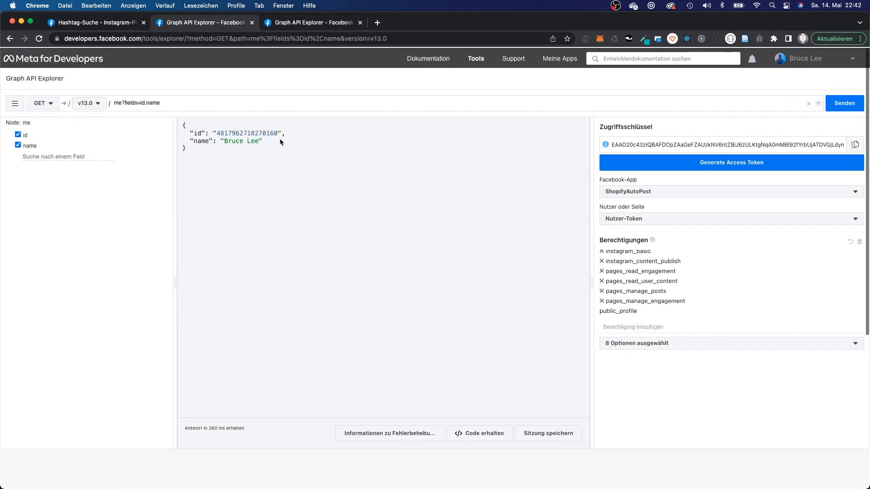
double_click(249, 133)
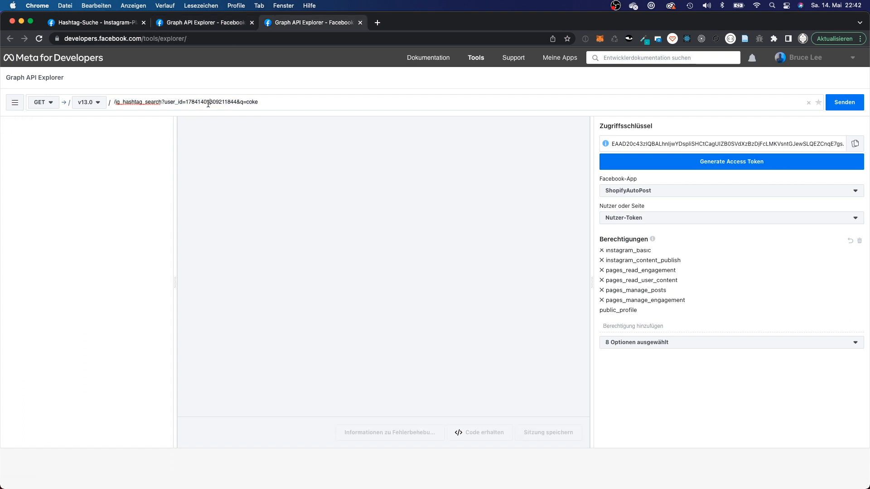
left_click(843, 102)
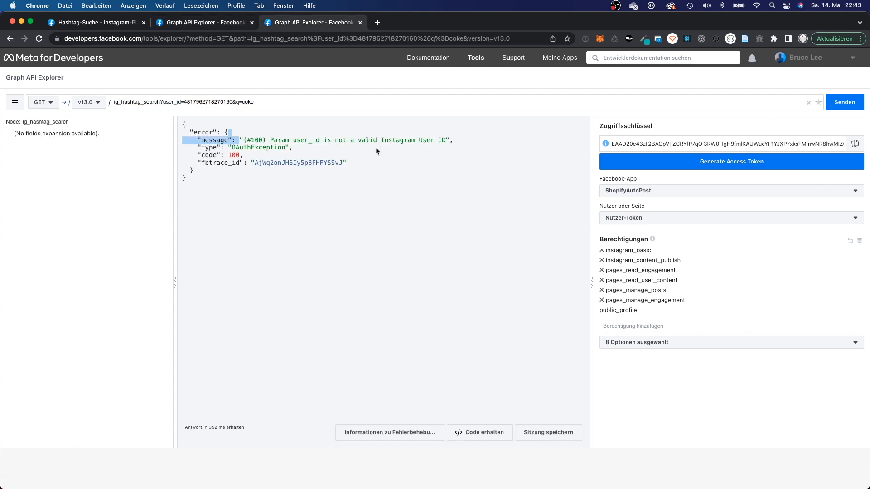
double_click(305, 140)
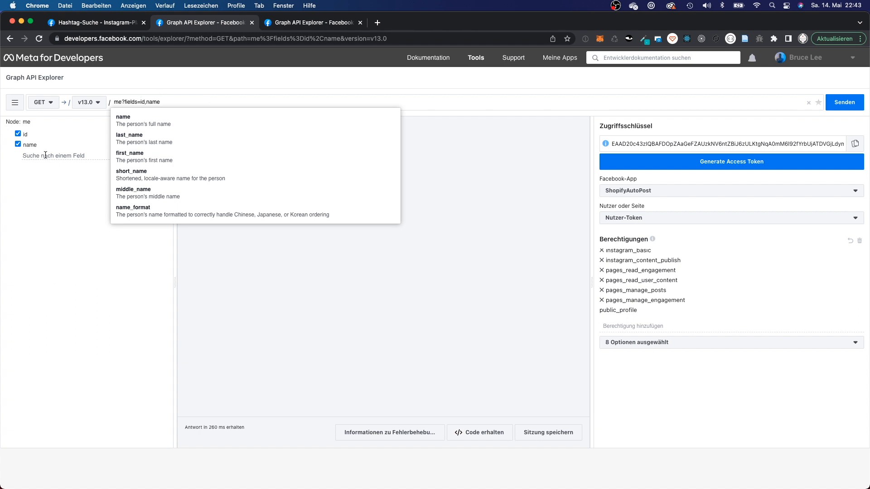
Add the accounts field and its instagram_business_account subfield to the me query
left_click(53, 155)
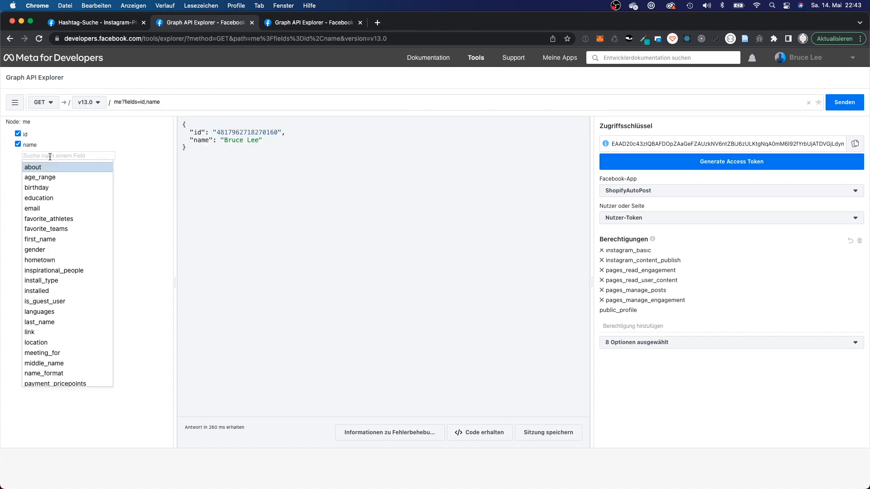
type("ad")
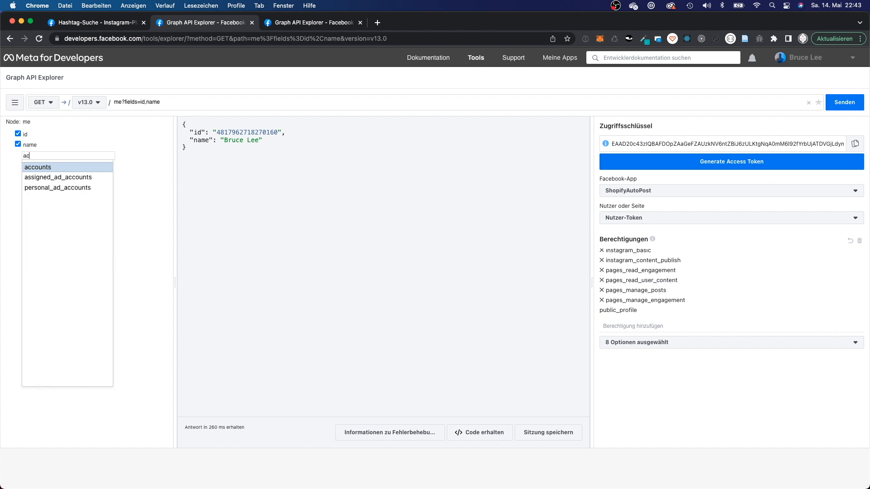
left_click(37, 167)
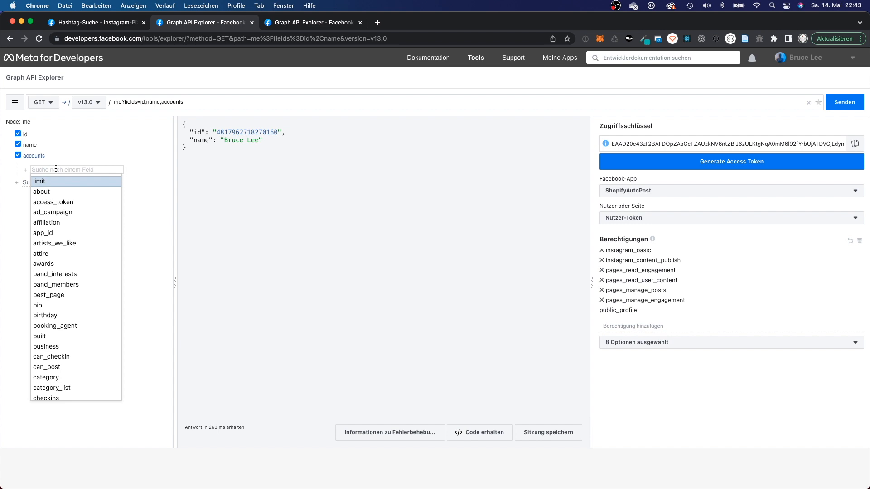
type("insta")
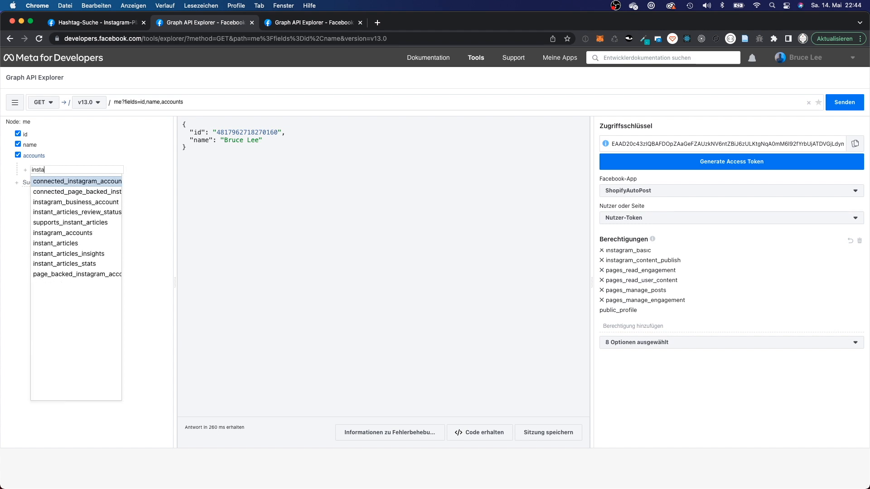
type("gra")
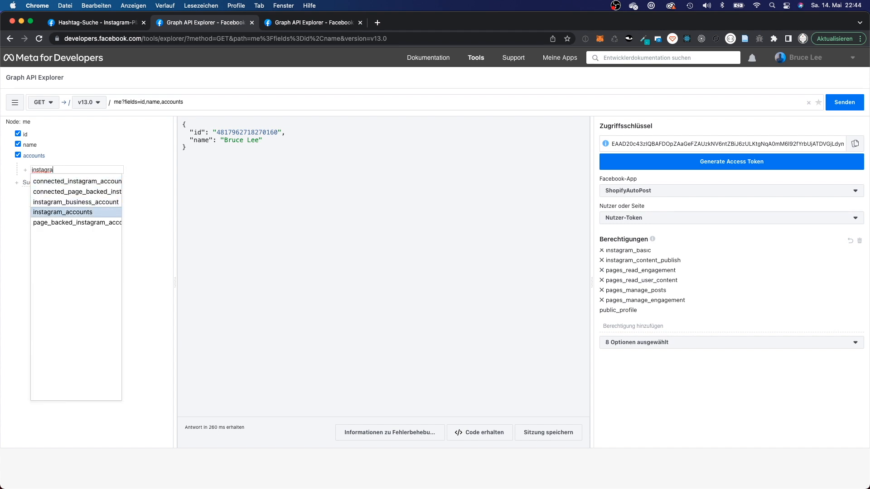
left_click(77, 201)
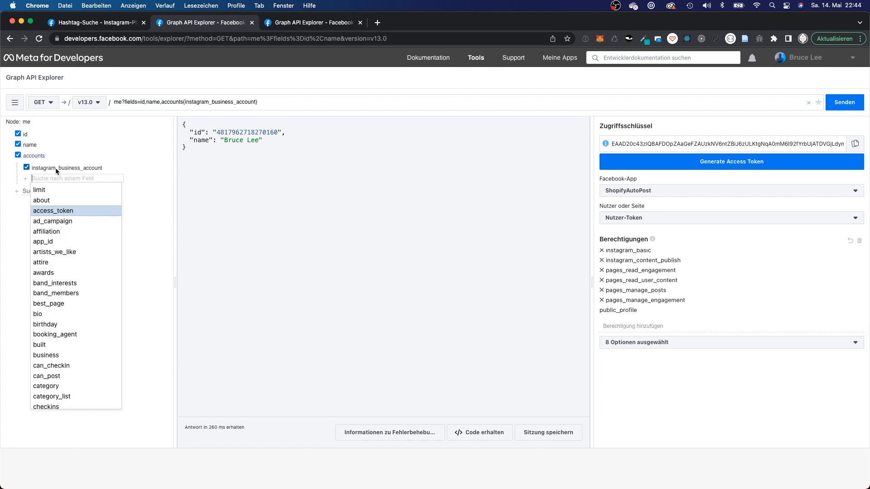
left_click(271, 102)
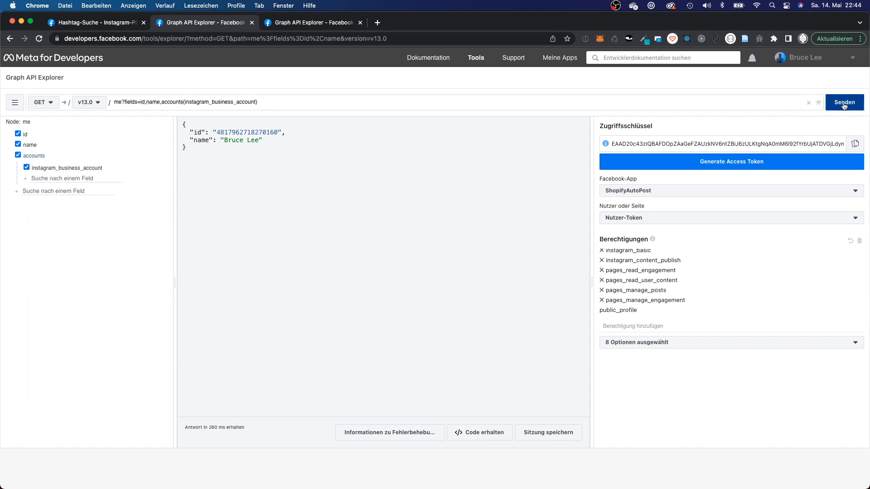
left_click(843, 101)
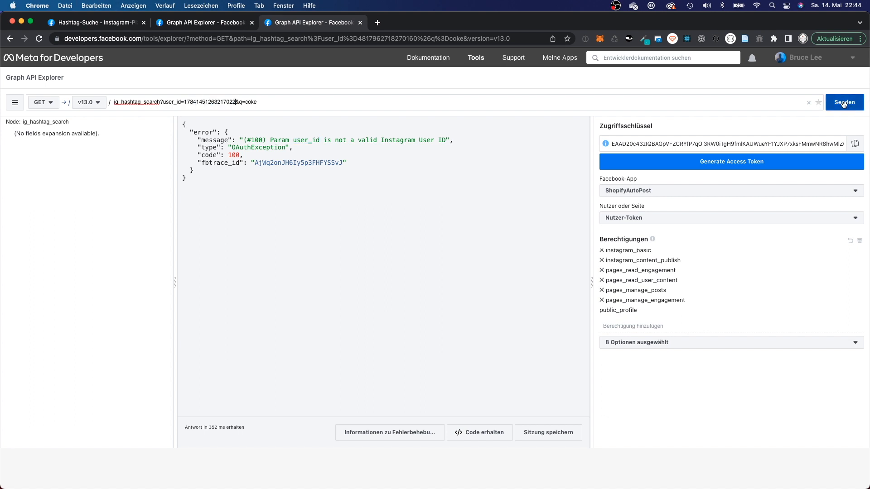
left_click(843, 102)
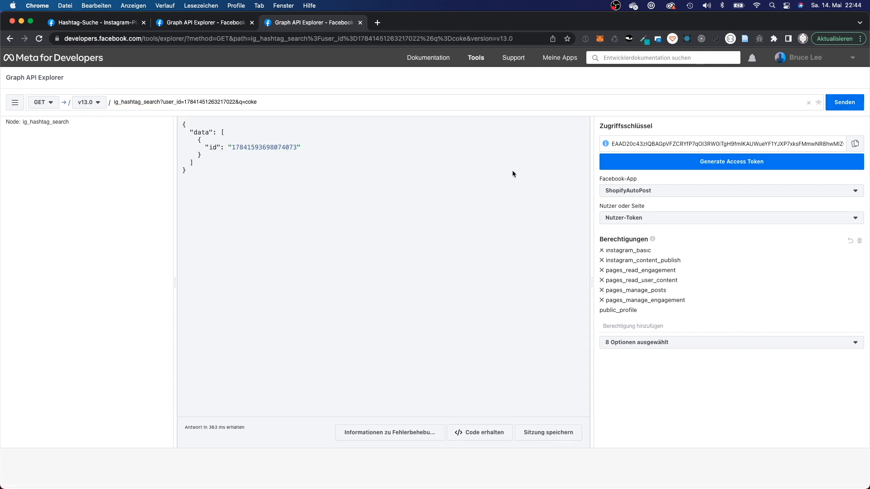
mouse_move(240, 175)
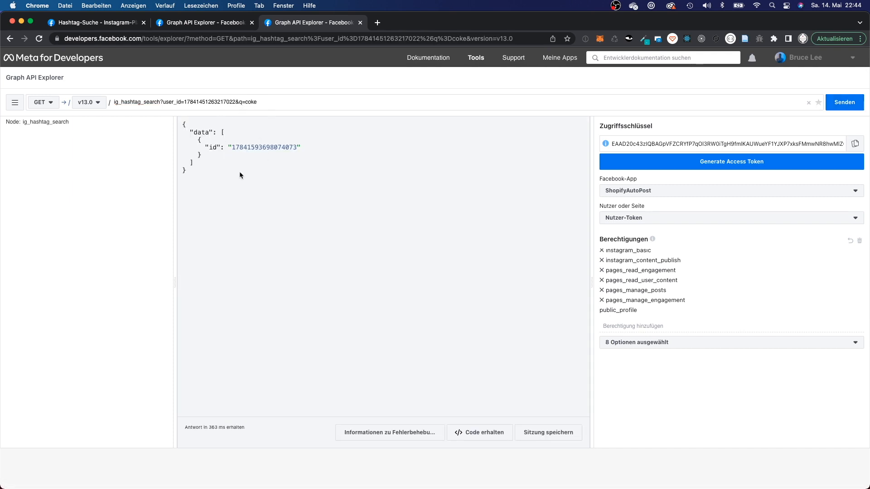
mouse_move(251, 164)
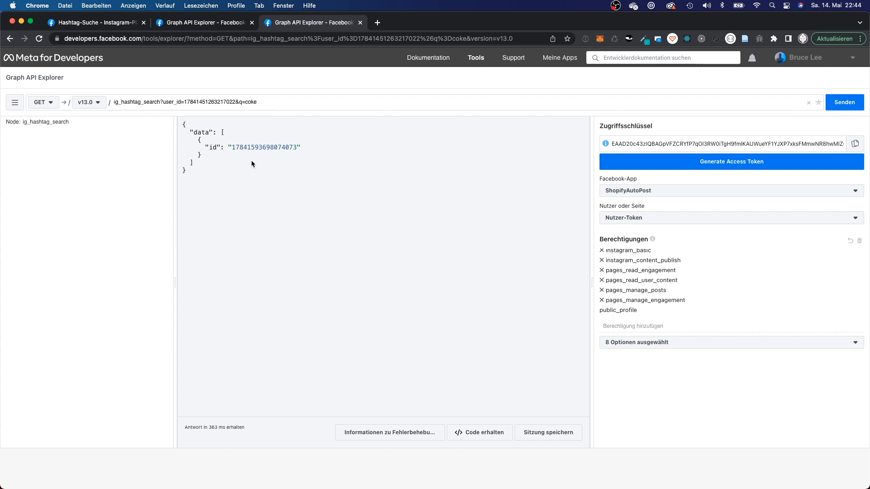
mouse_move(260, 160)
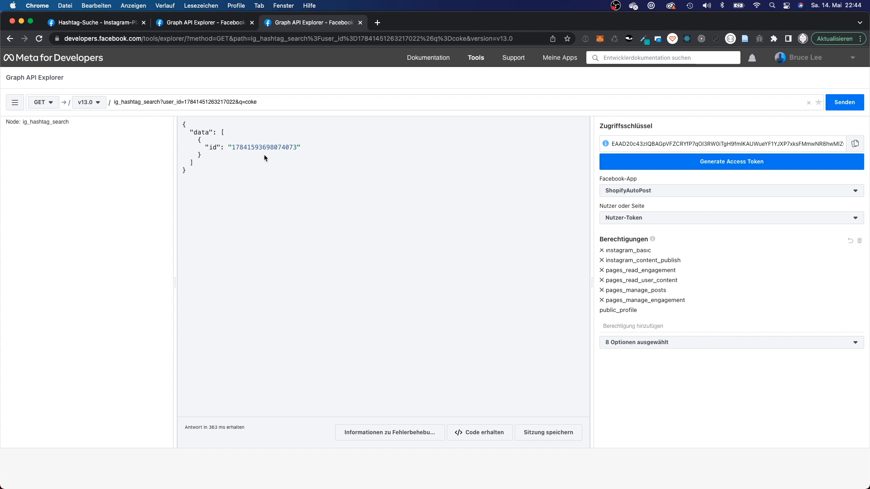
mouse_move(264, 147)
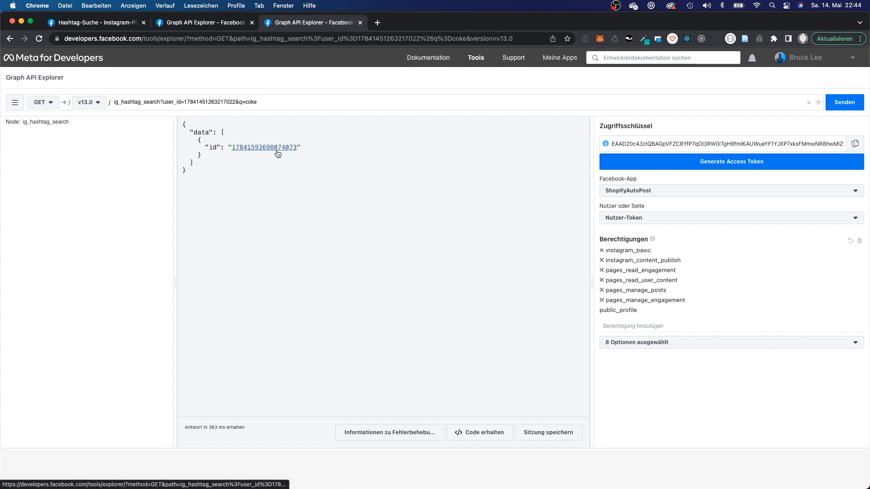